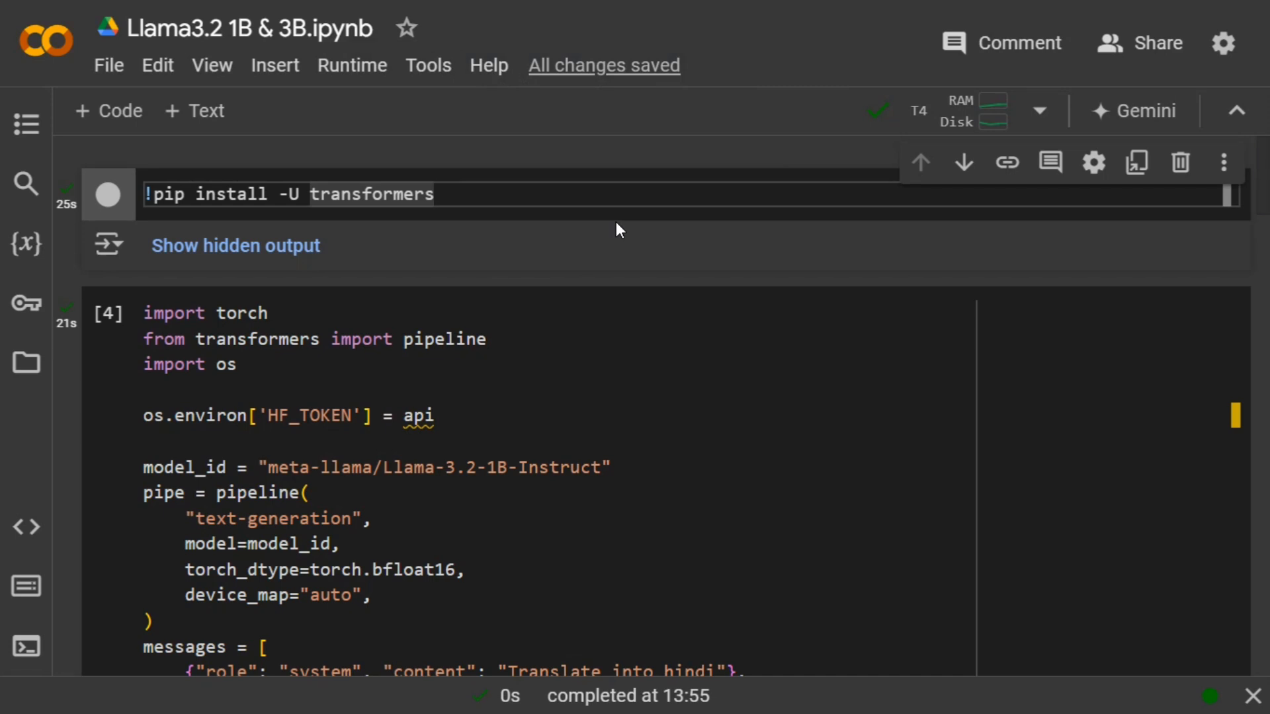
click(437, 194)
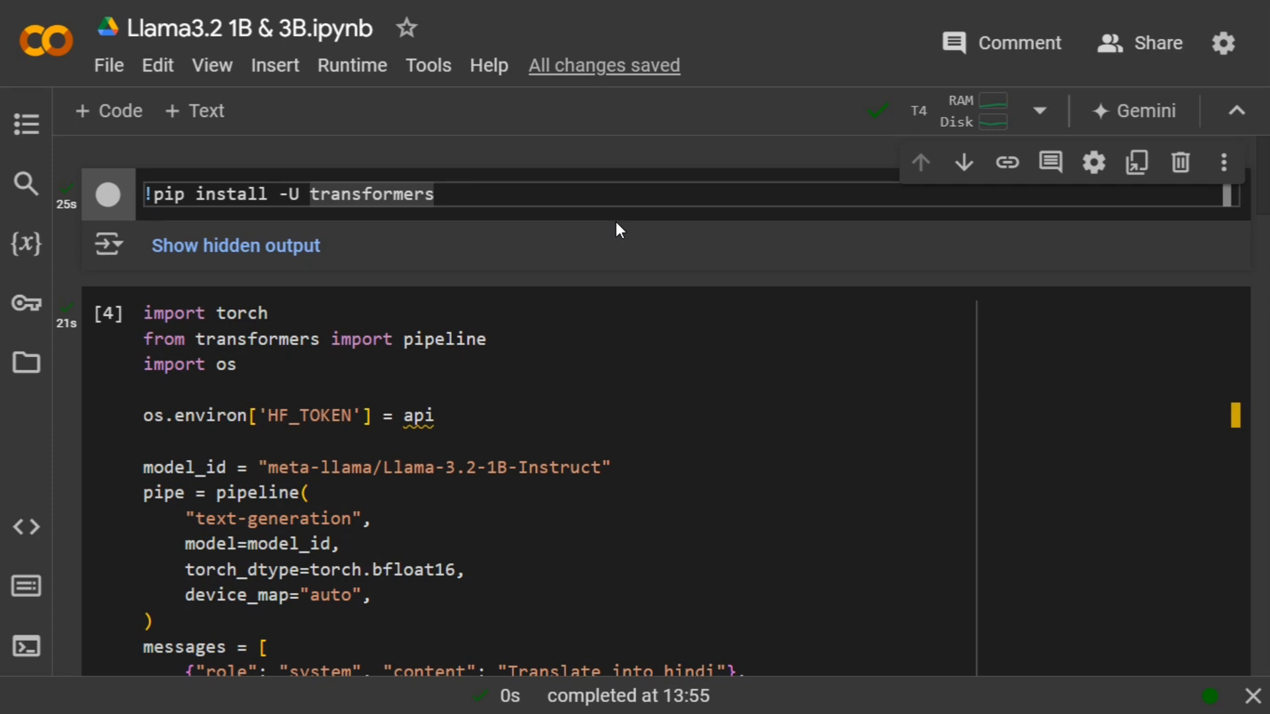
click(436, 195)
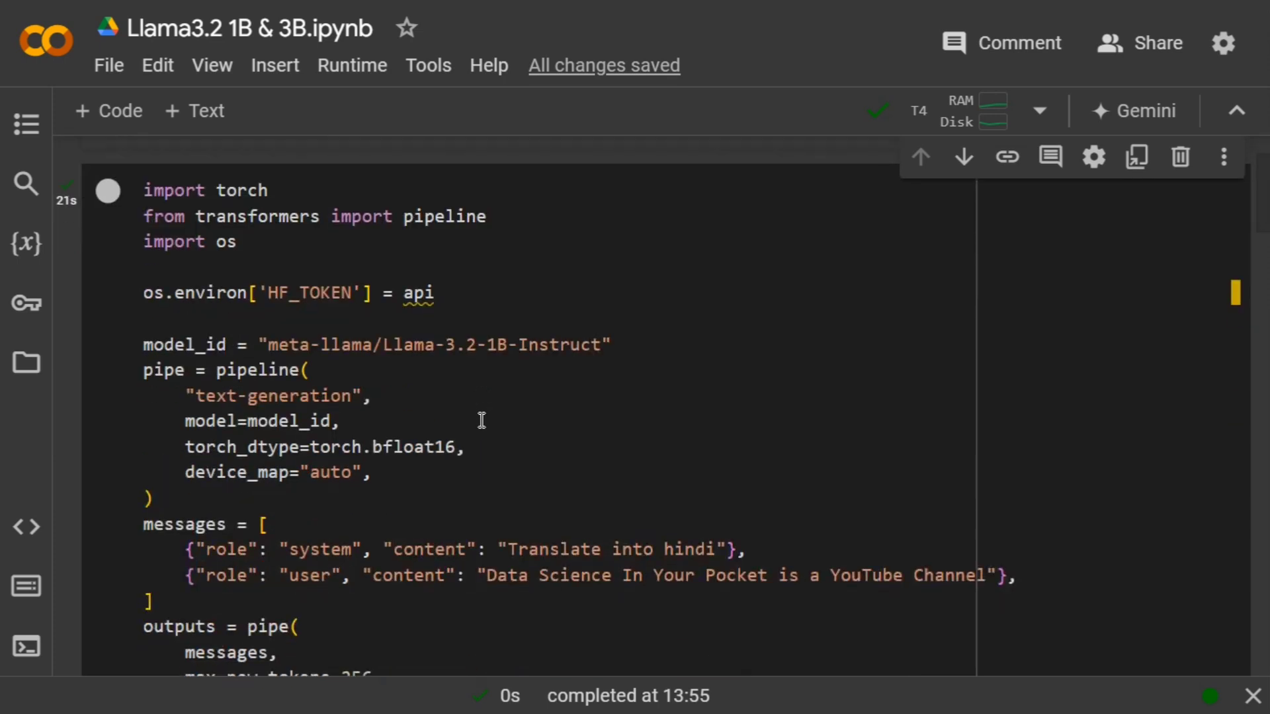
mouse_move(591, 363)
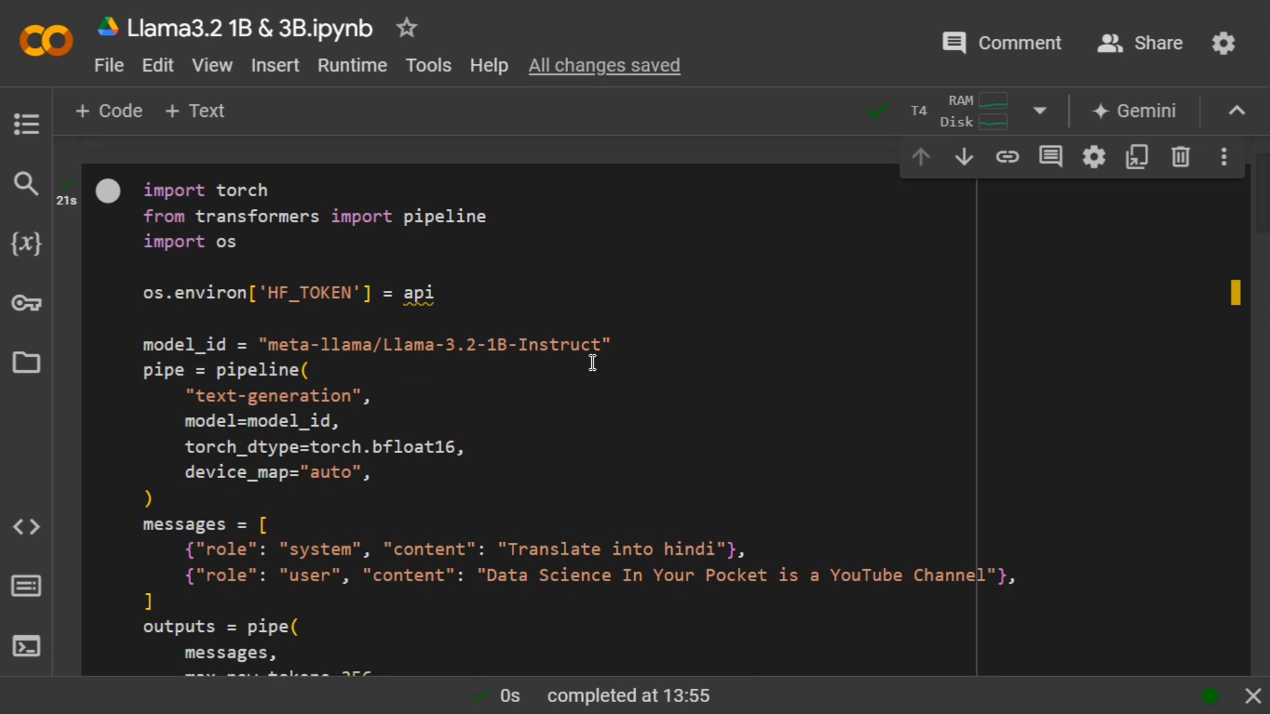
mouse_move(580, 351)
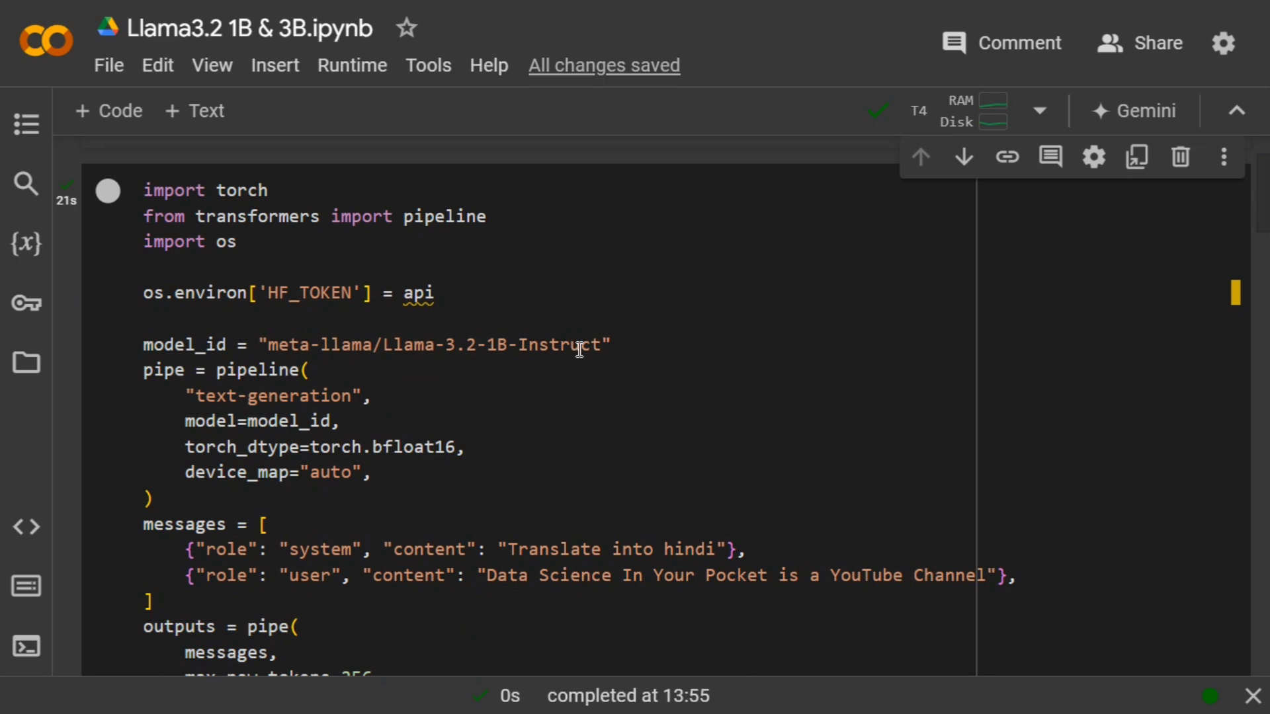
mouse_move(167, 369)
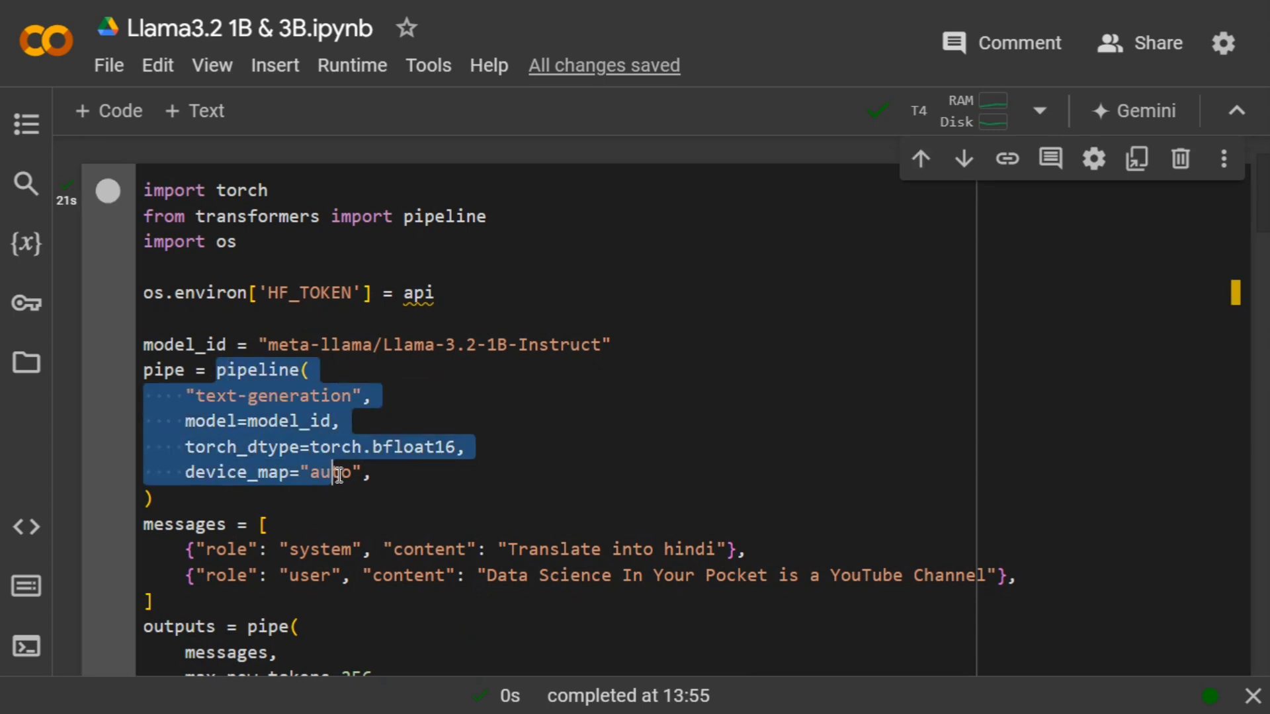
click(342, 422)
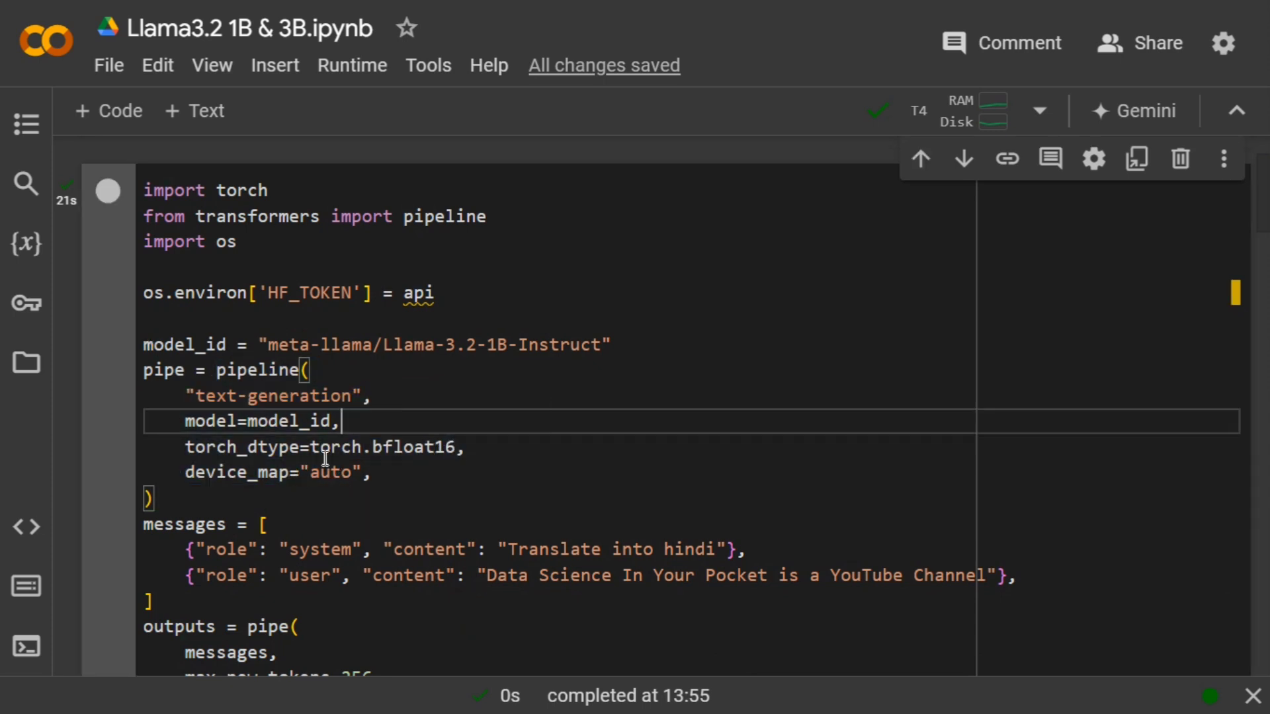
scroll(down, 3)
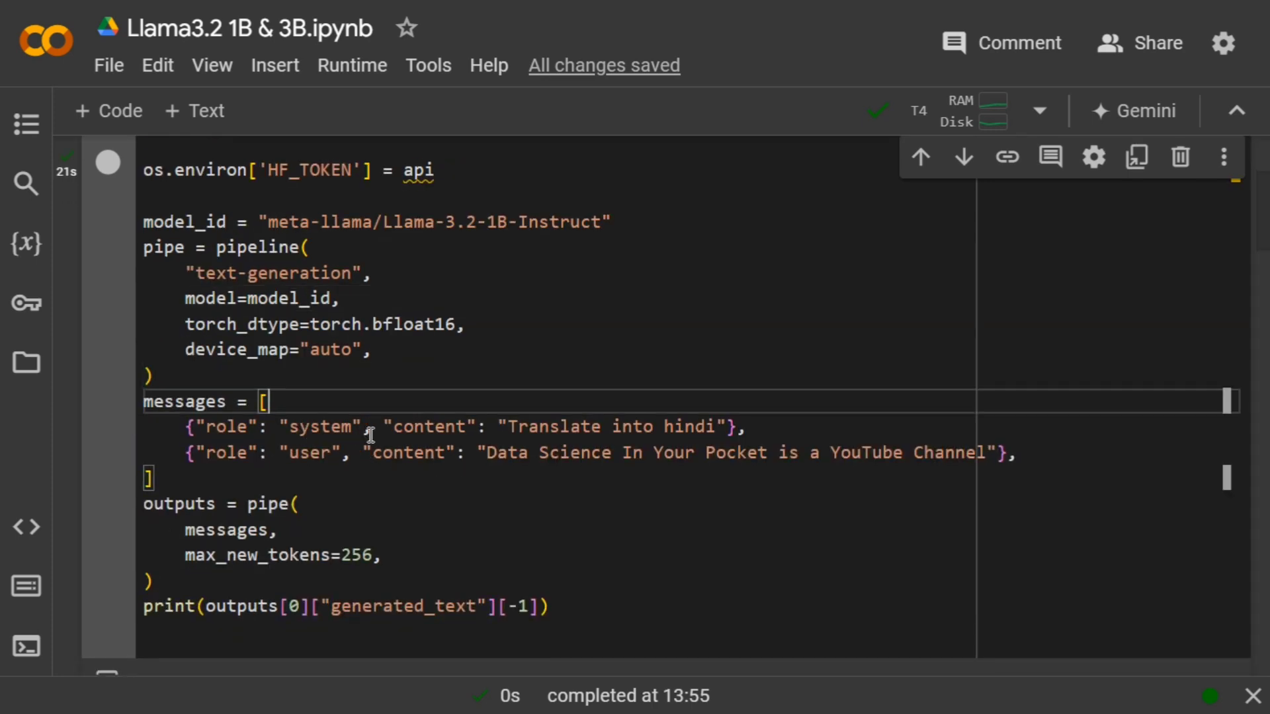
mouse_move(340, 427)
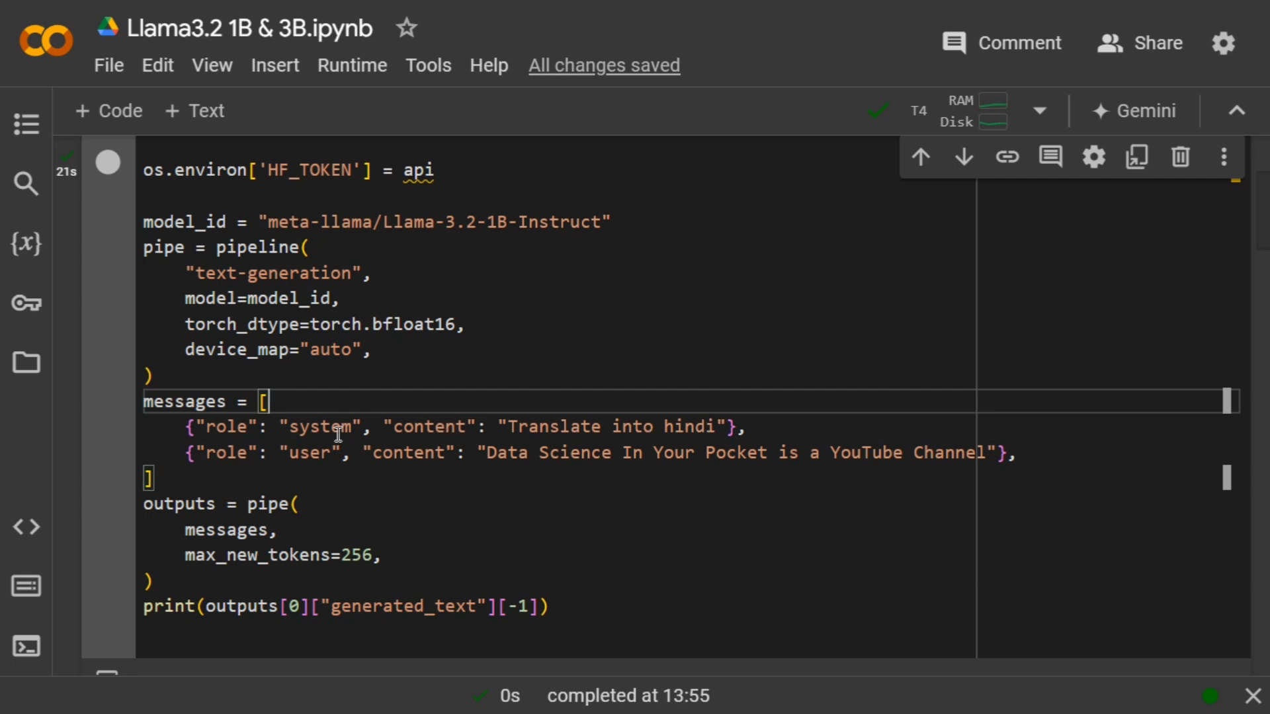
mouse_move(443, 453)
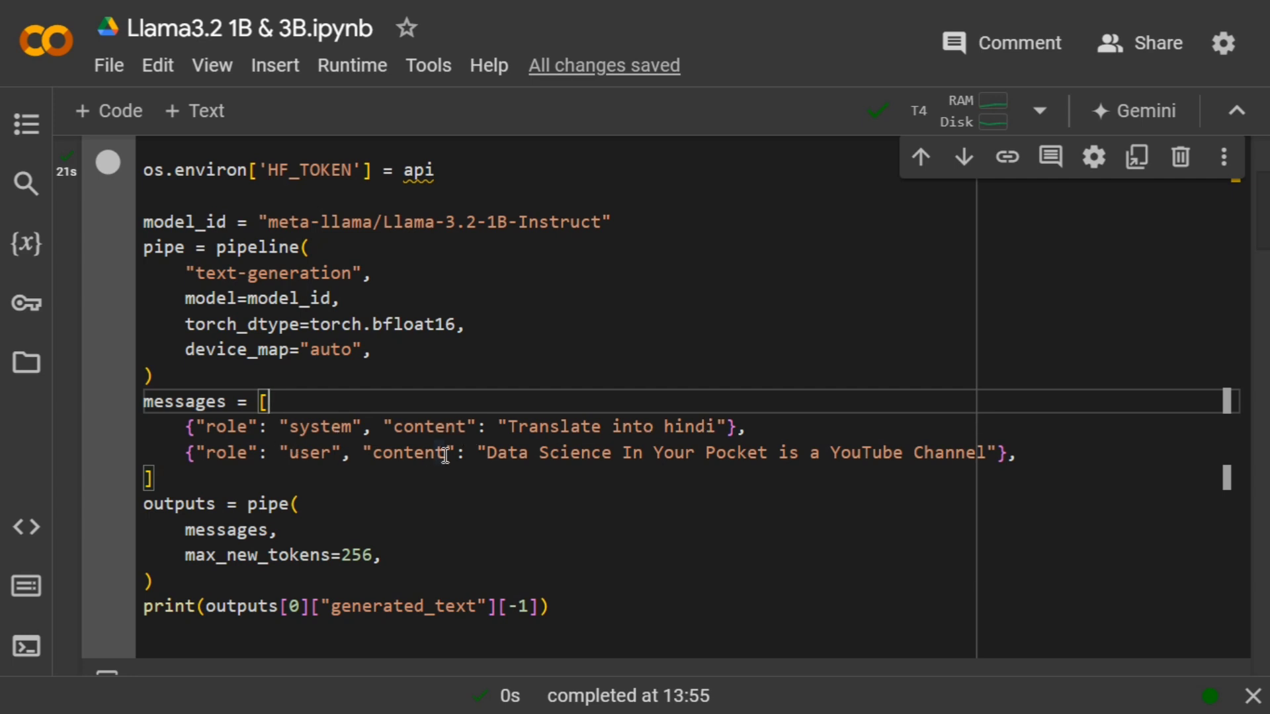
mouse_move(776, 498)
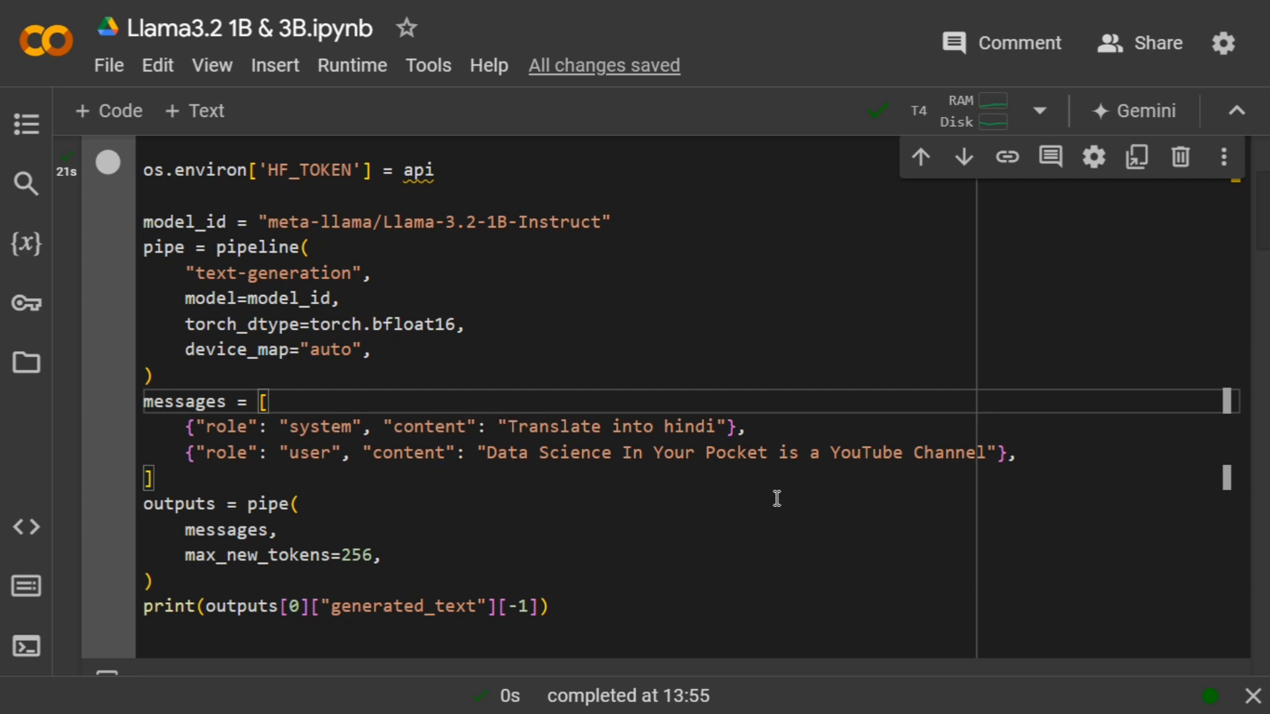
click(698, 427)
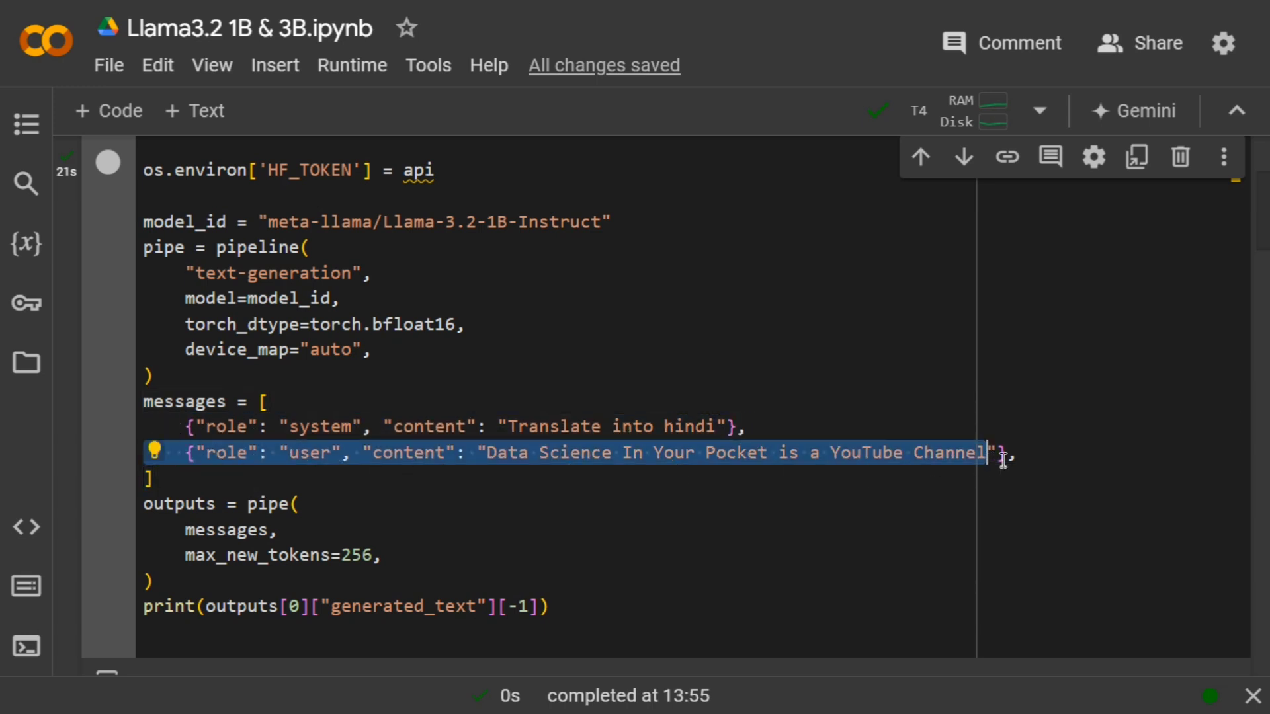
scroll(down, 3)
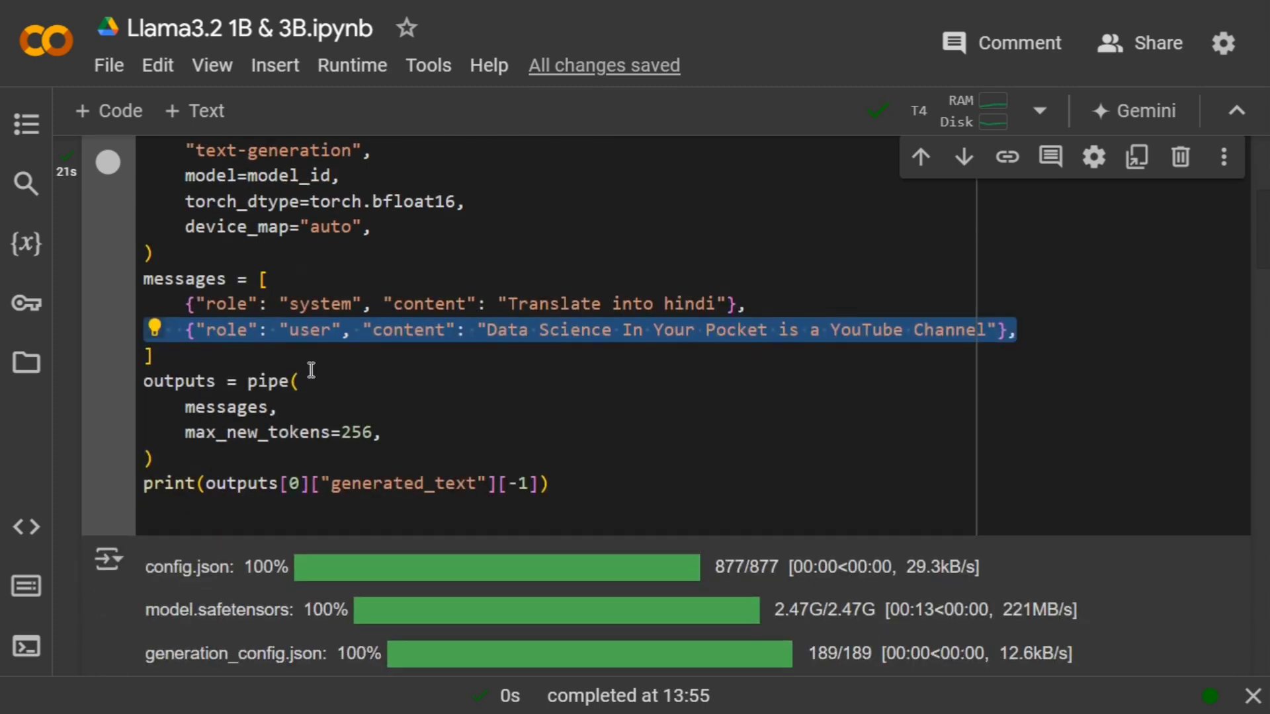
mouse_move(436, 513)
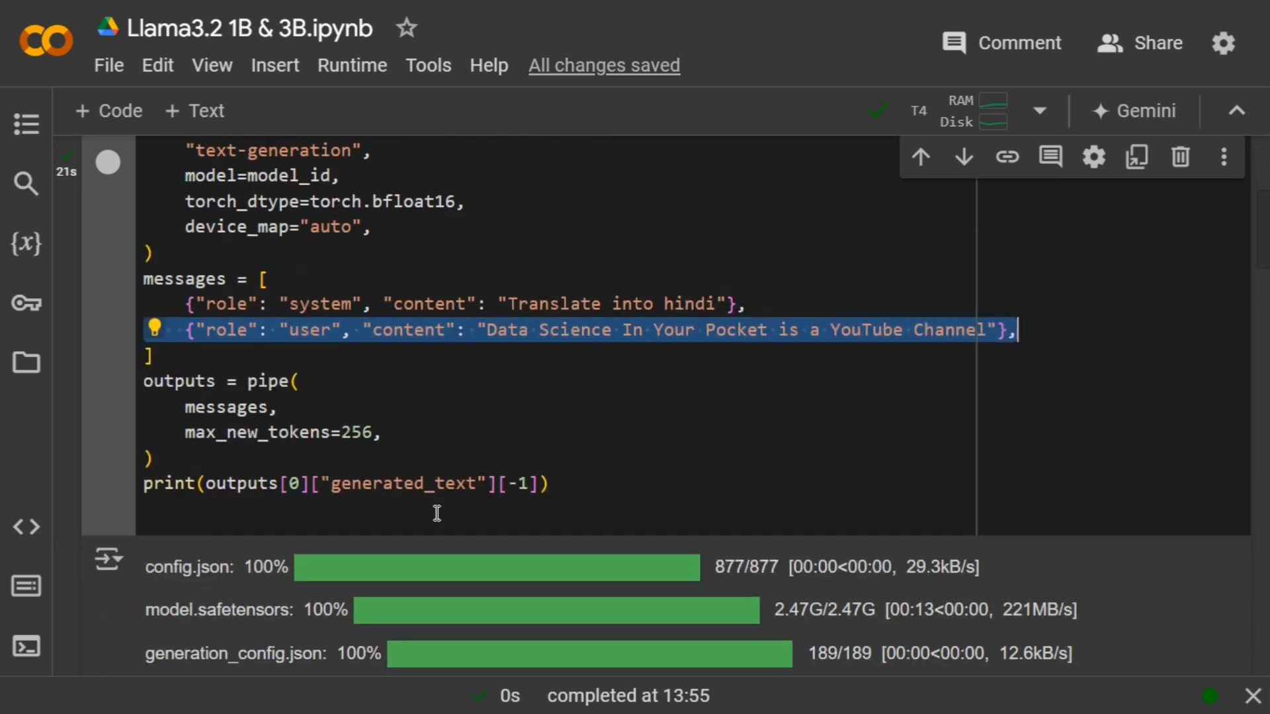
scroll(down, 3)
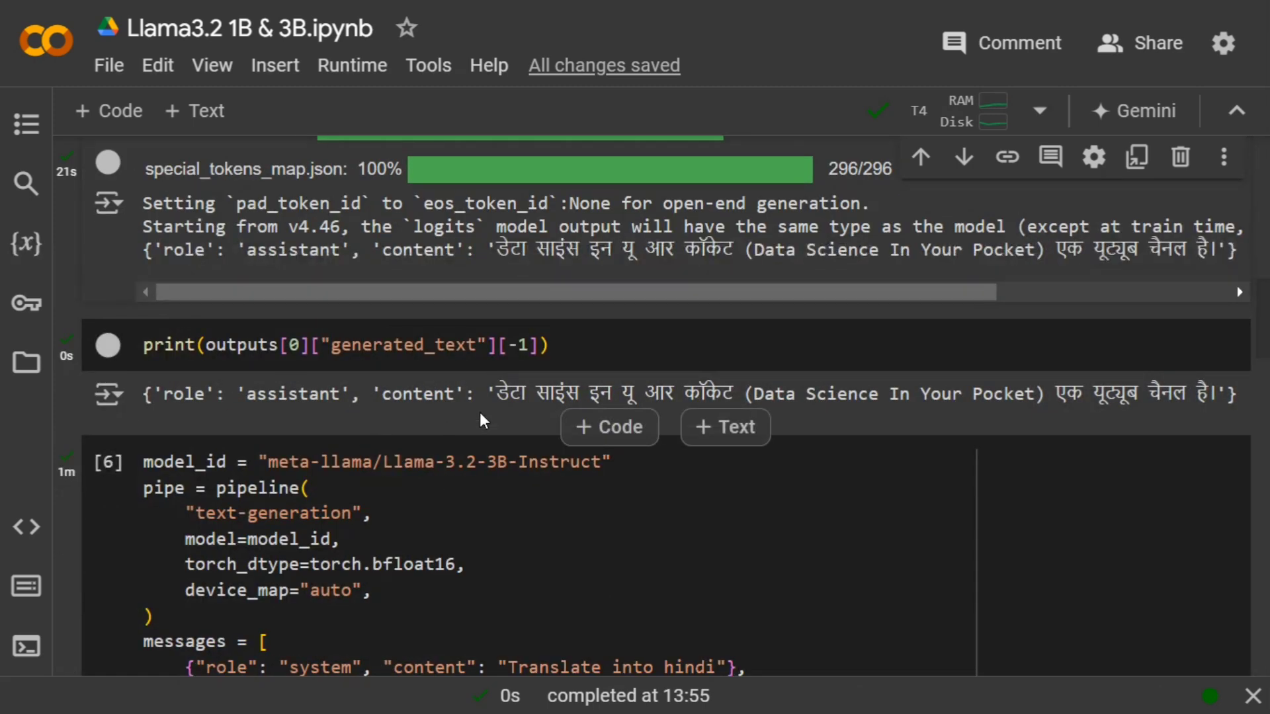
mouse_move(577, 403)
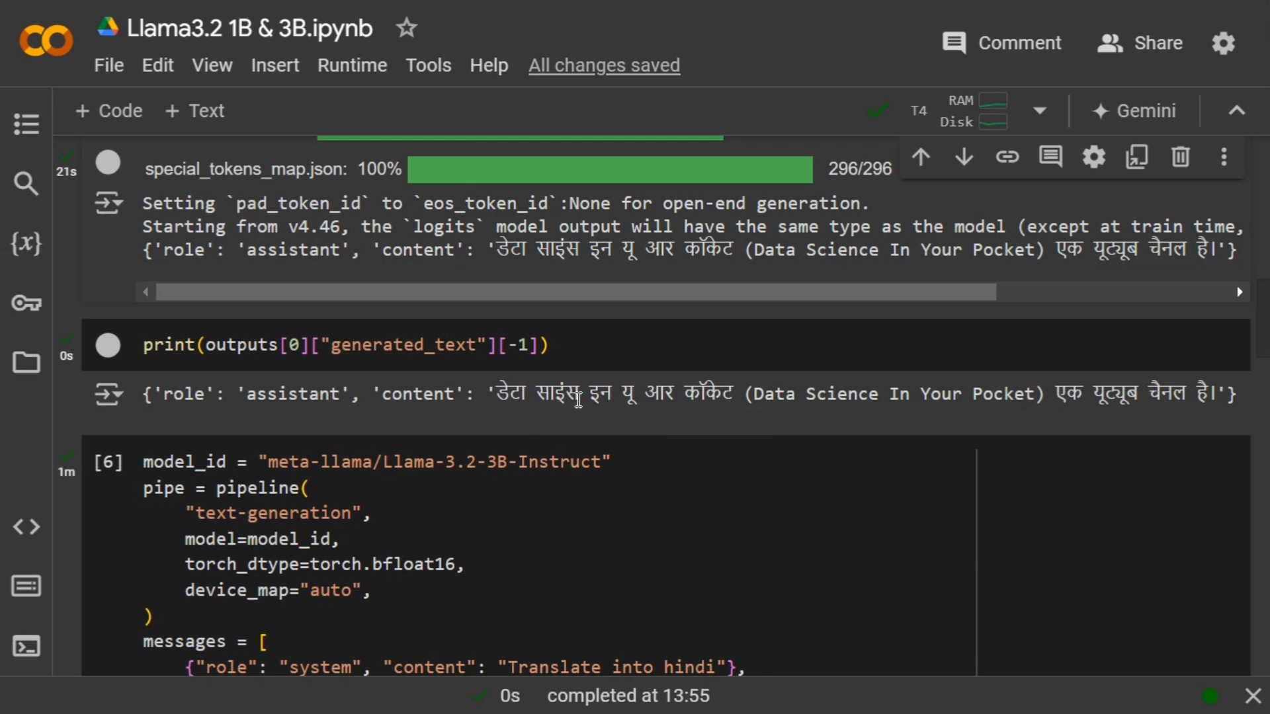
mouse_move(712, 423)
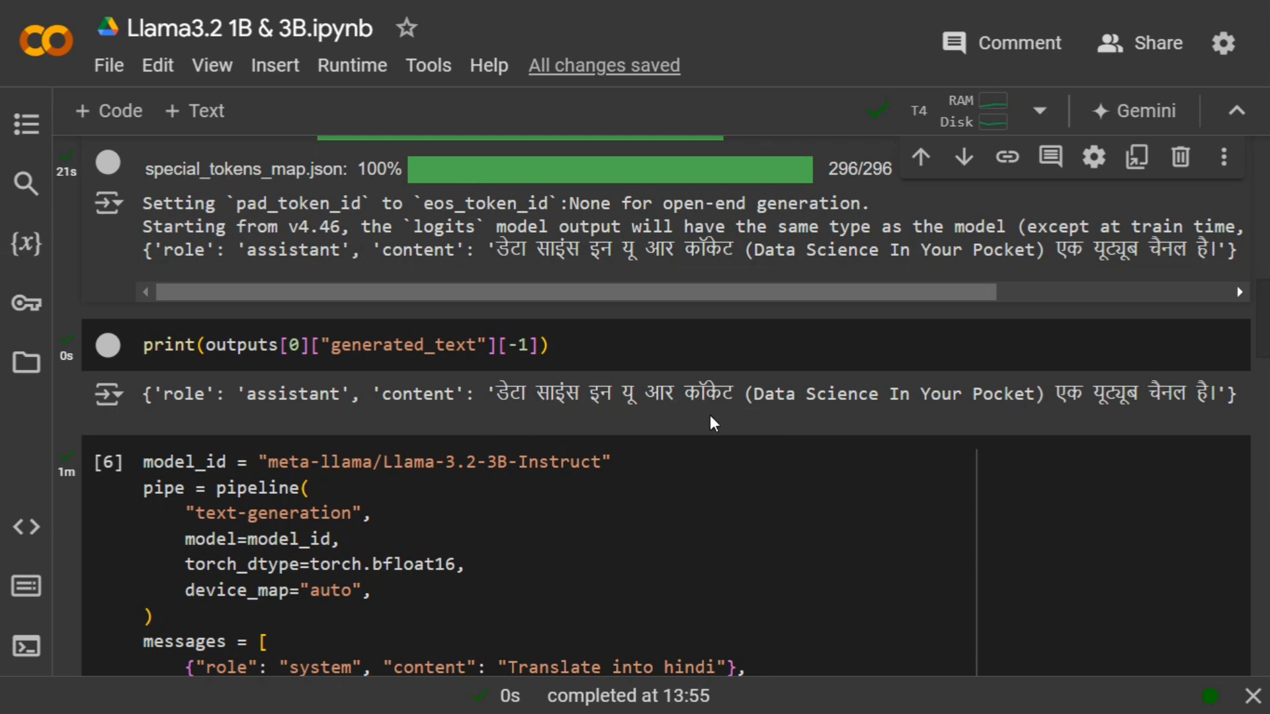
mouse_move(1196, 412)
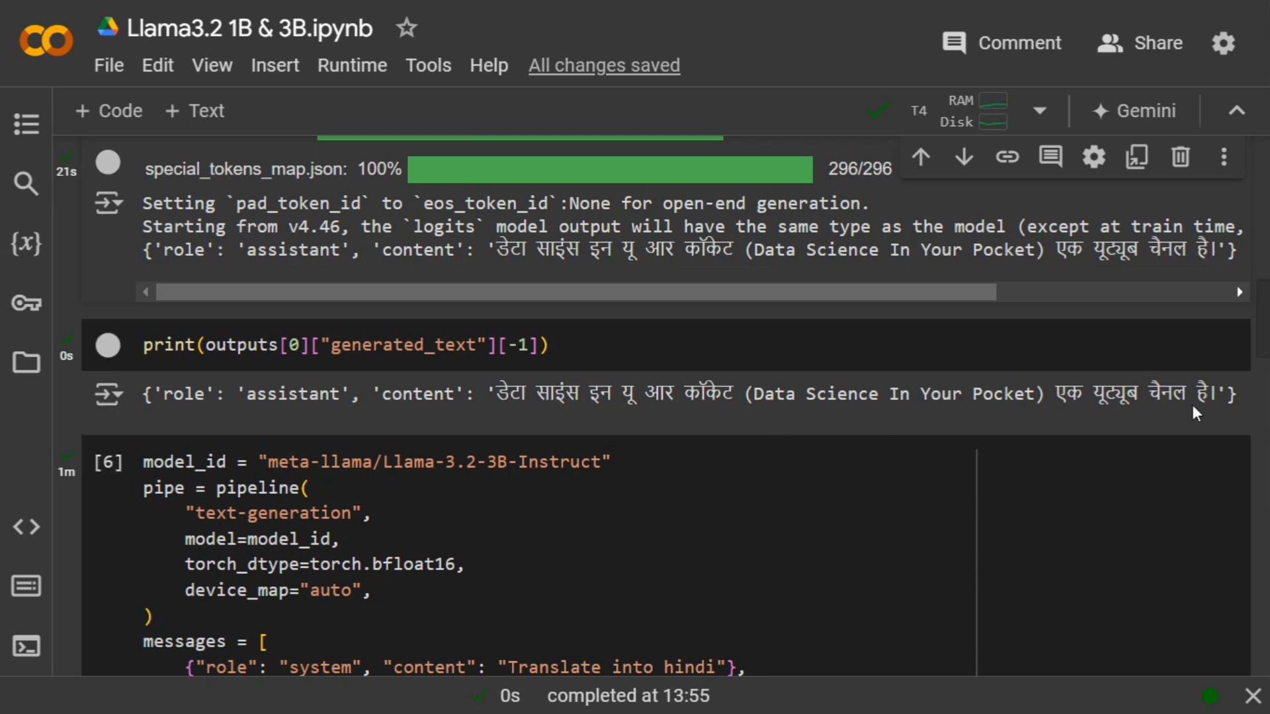
mouse_move(738, 405)
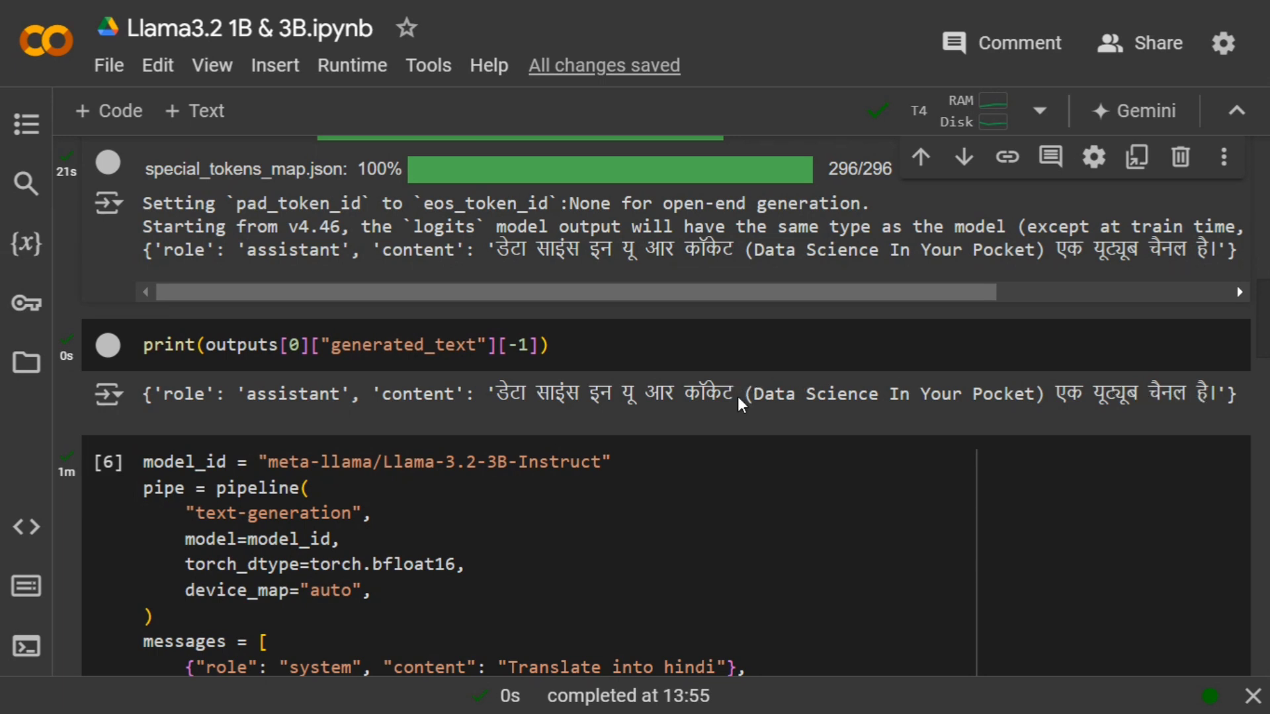
double_click(688, 394)
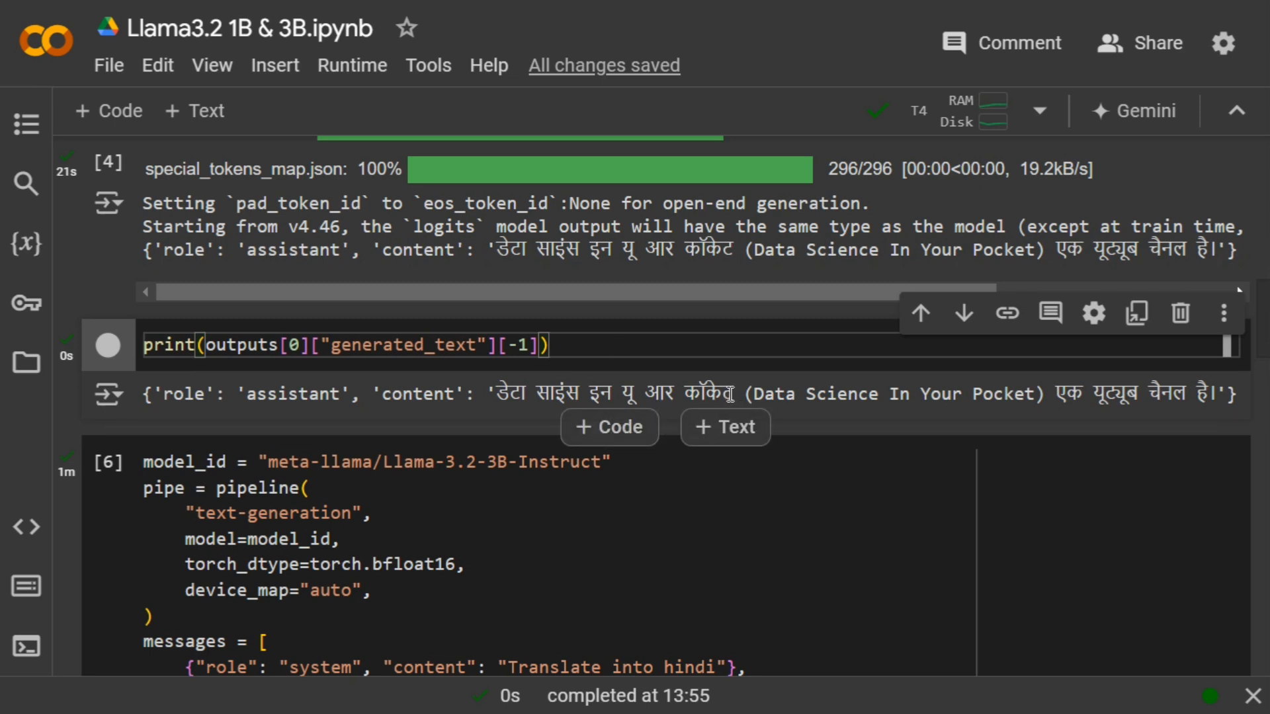
double_click(708, 394)
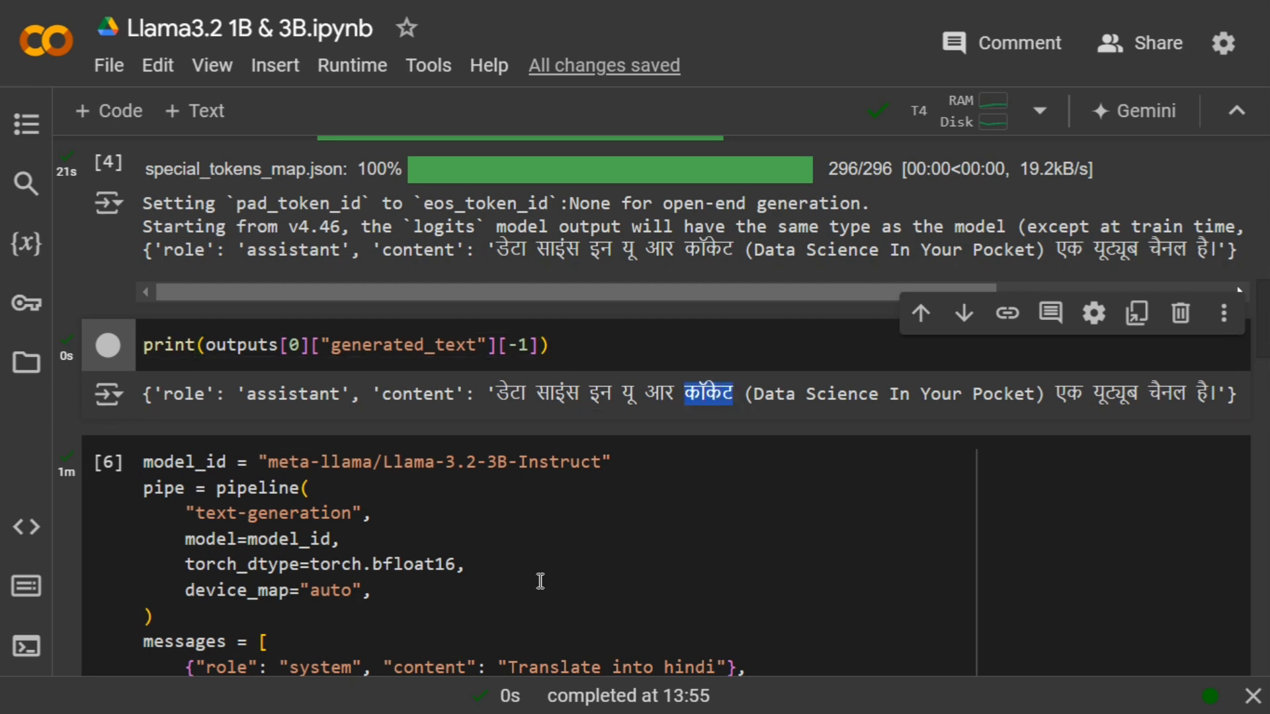
scroll(down, 3)
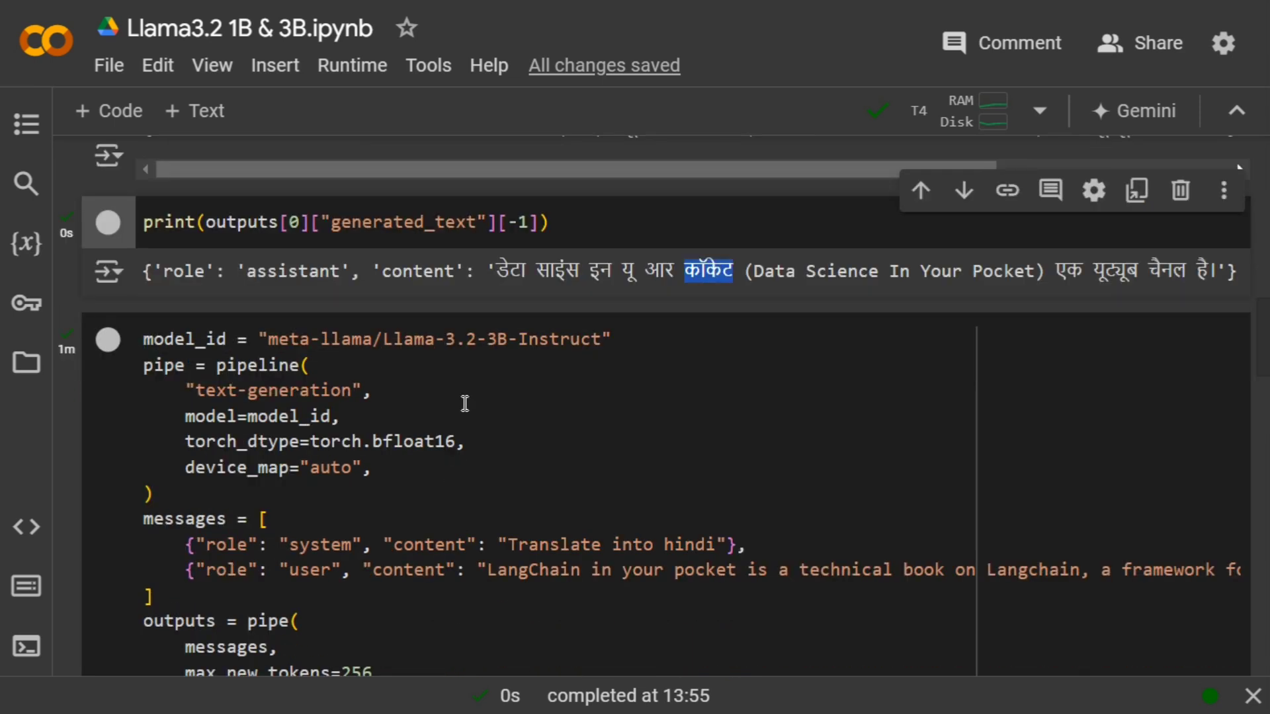
scroll(down, 3)
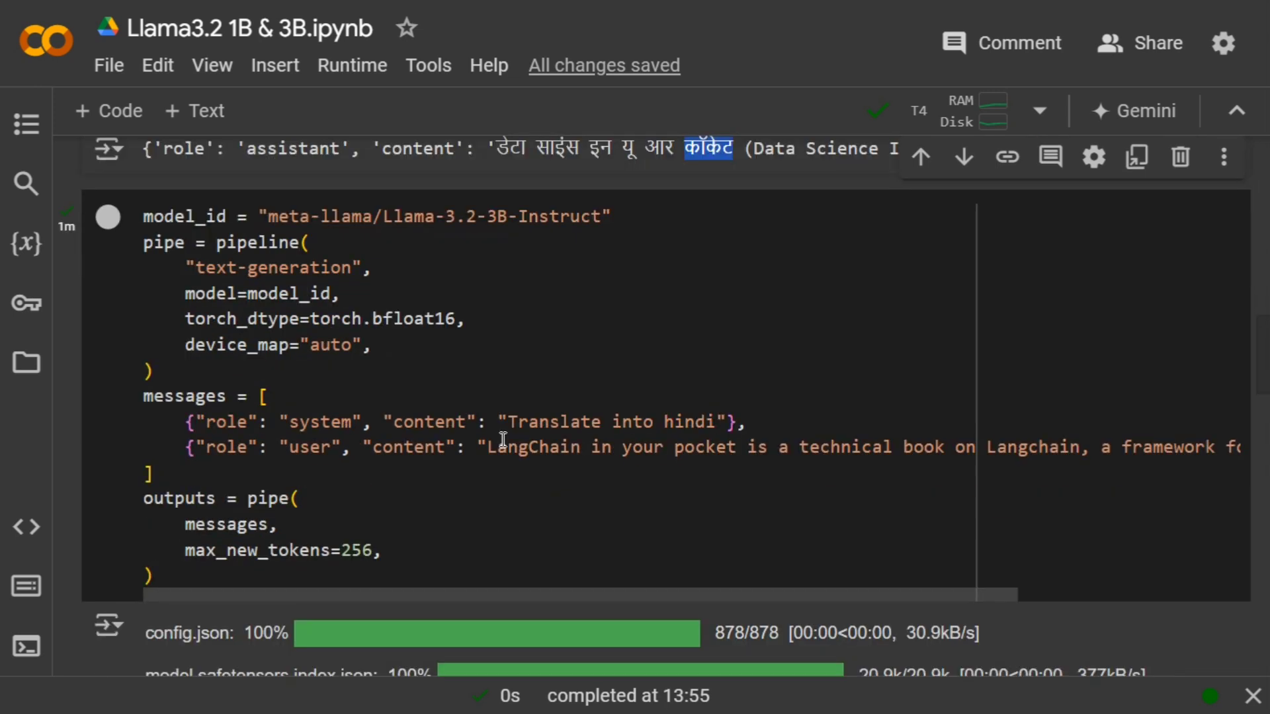
mouse_move(496, 455)
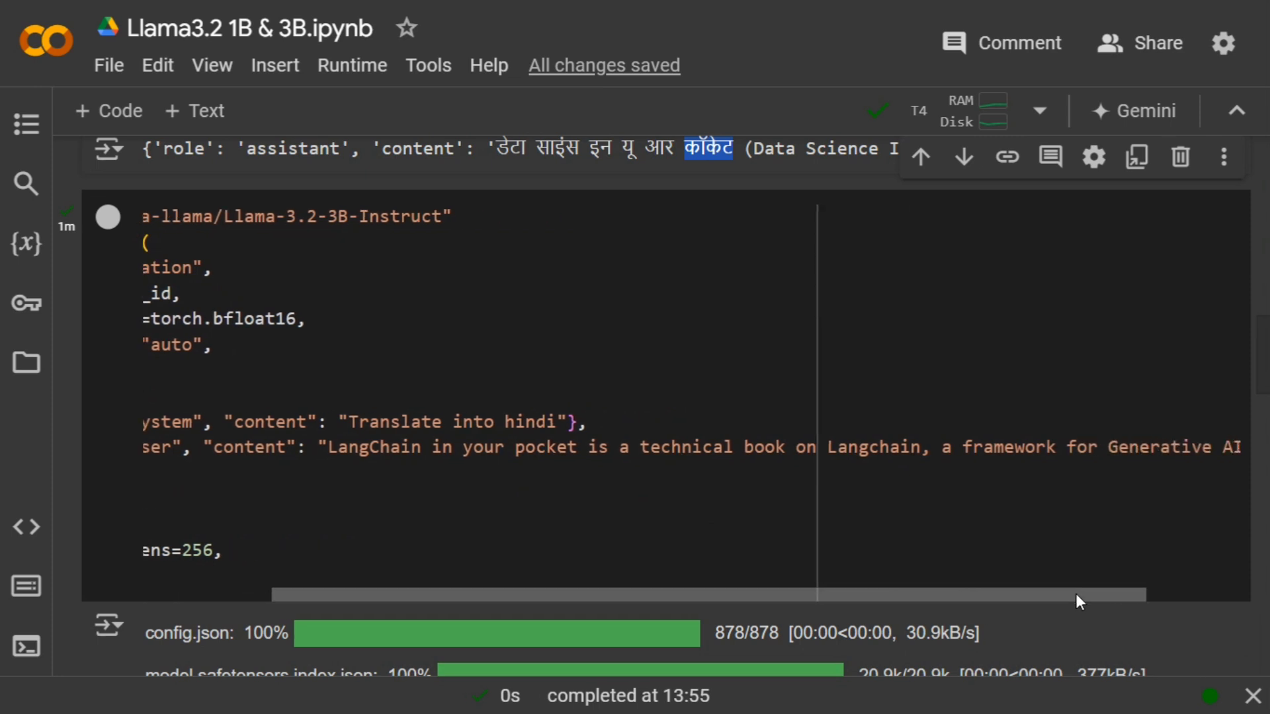
scroll(left, 3)
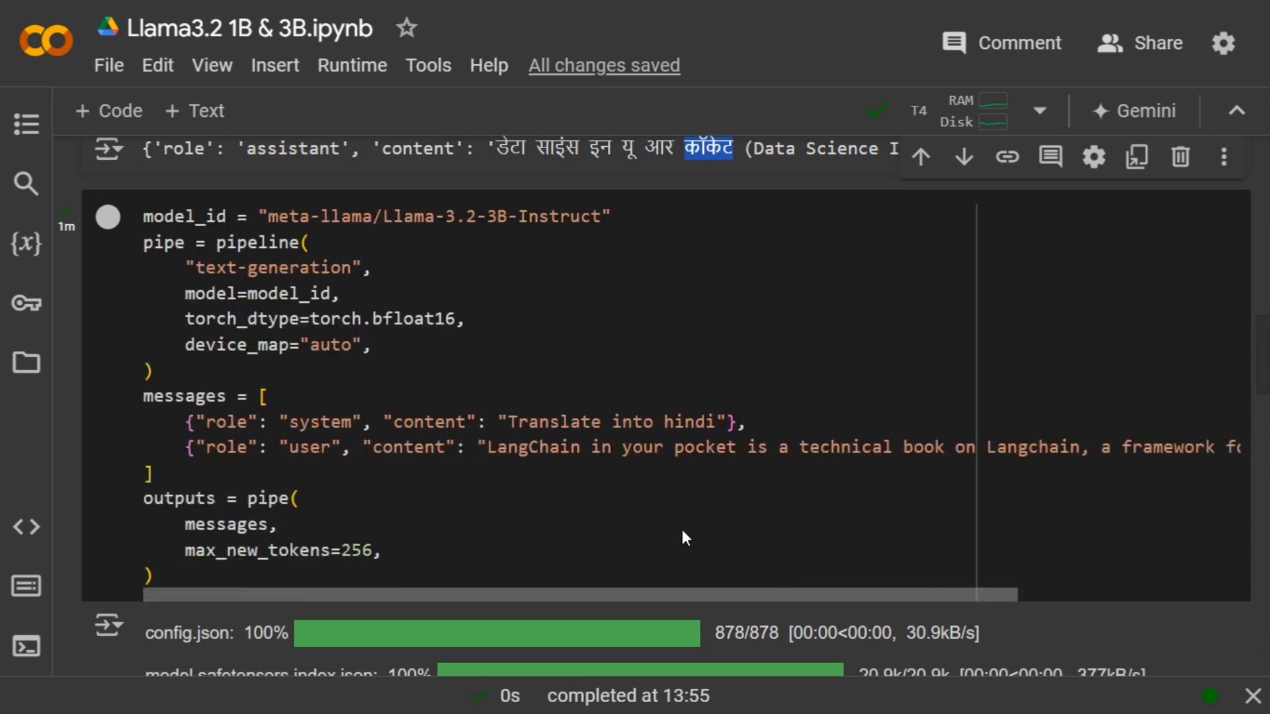
mouse_move(422, 339)
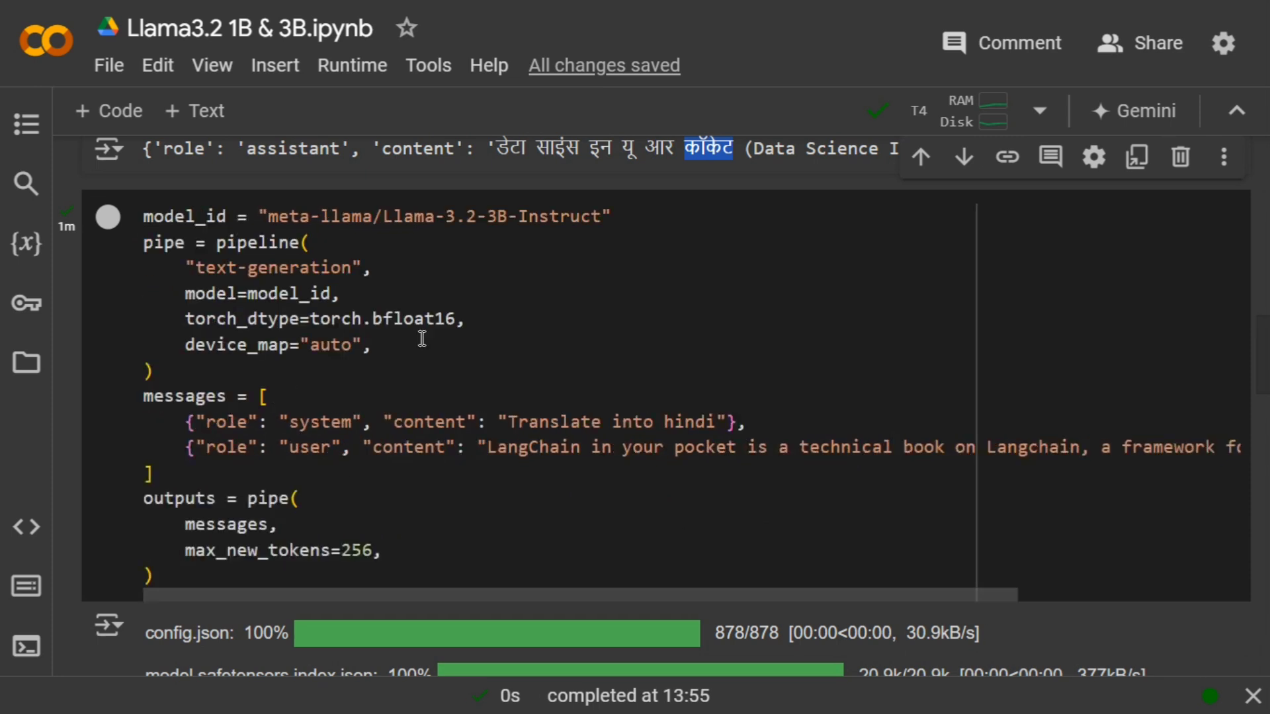
scroll(down, 3)
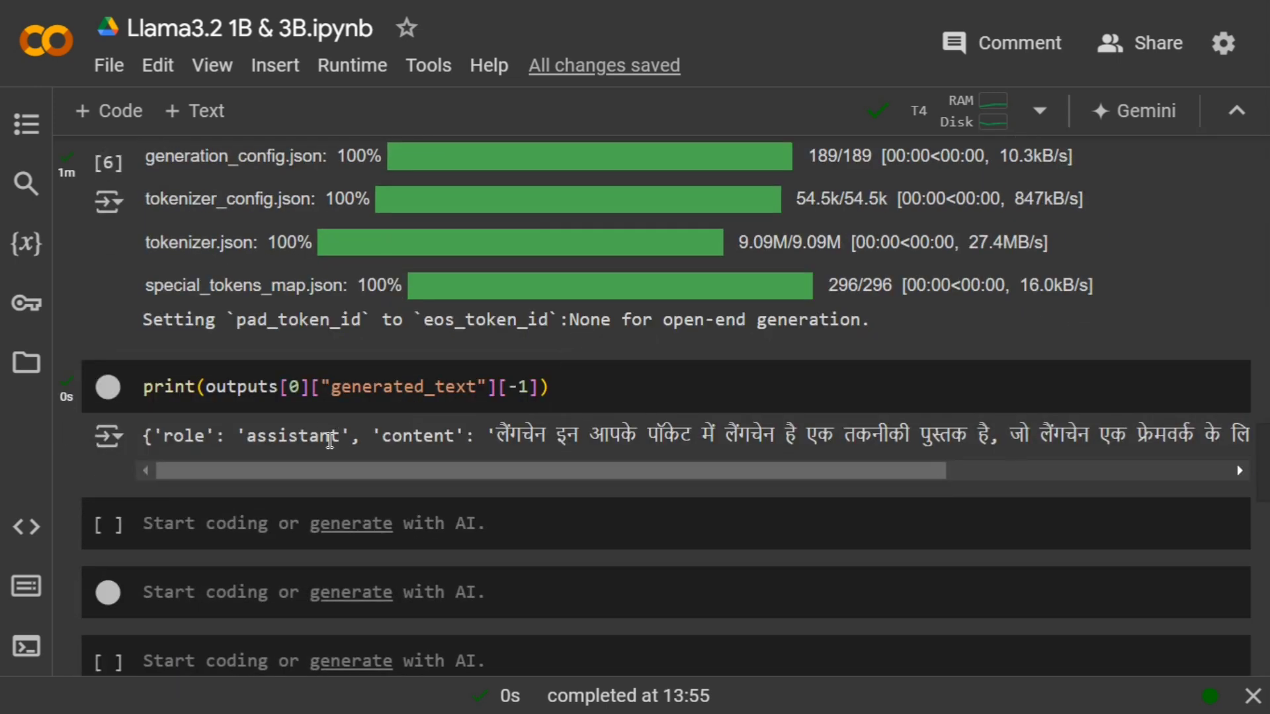
mouse_move(599, 498)
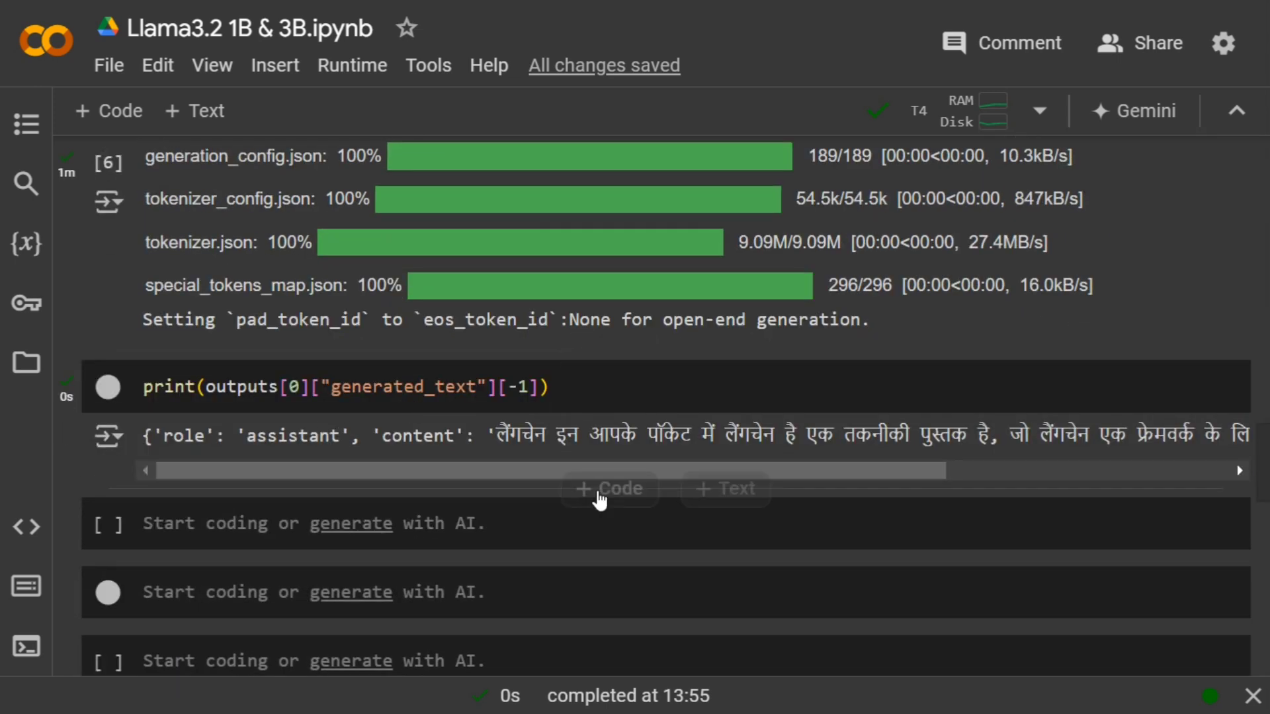
mouse_move(753, 483)
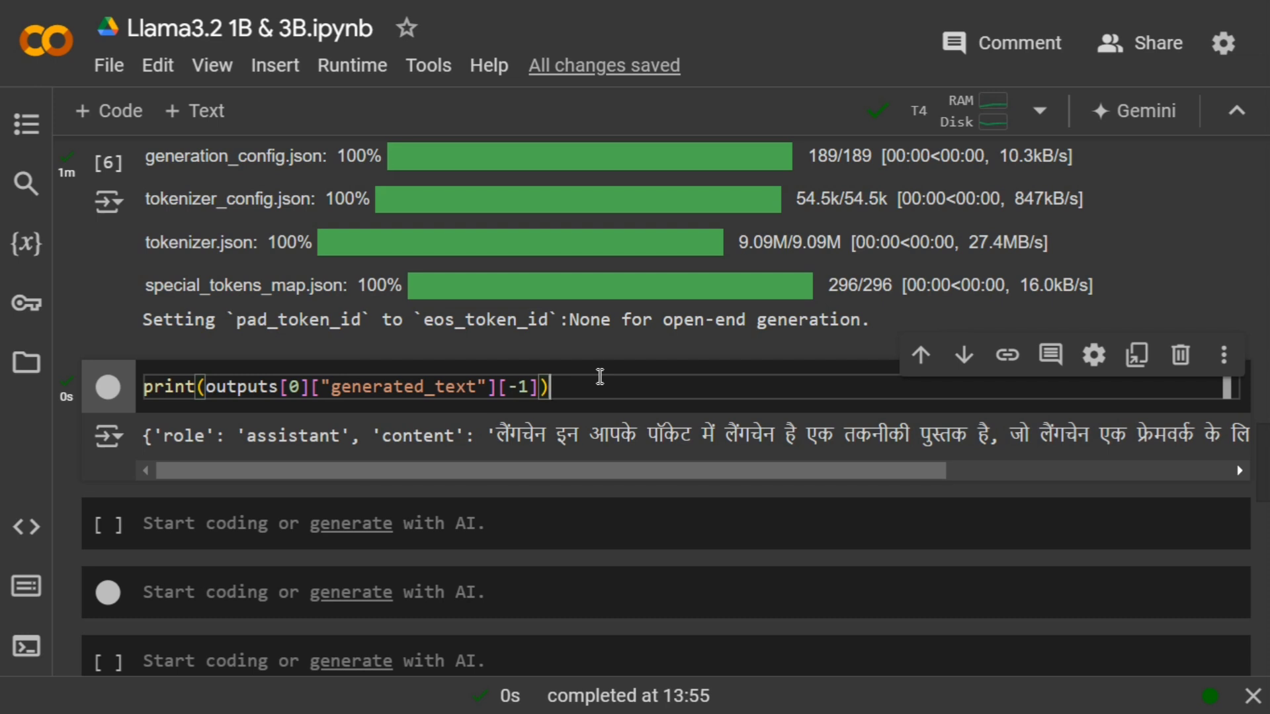
mouse_move(662, 503)
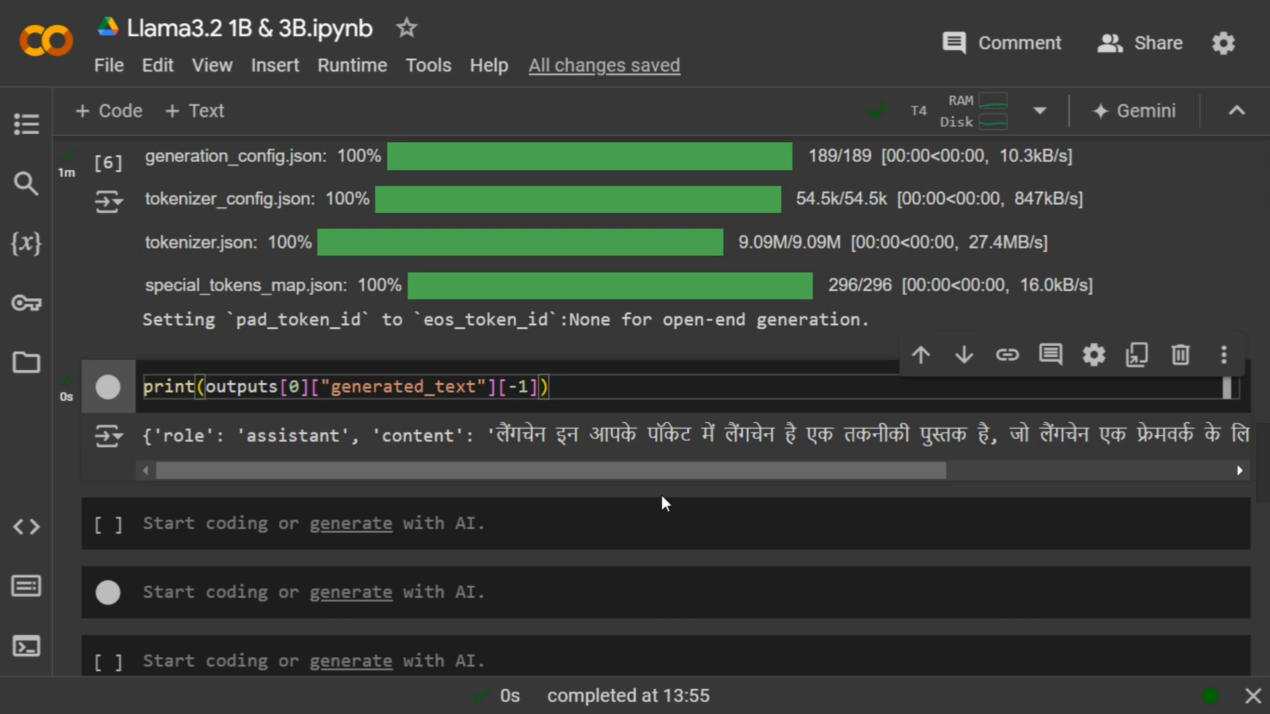
scroll(up, 3)
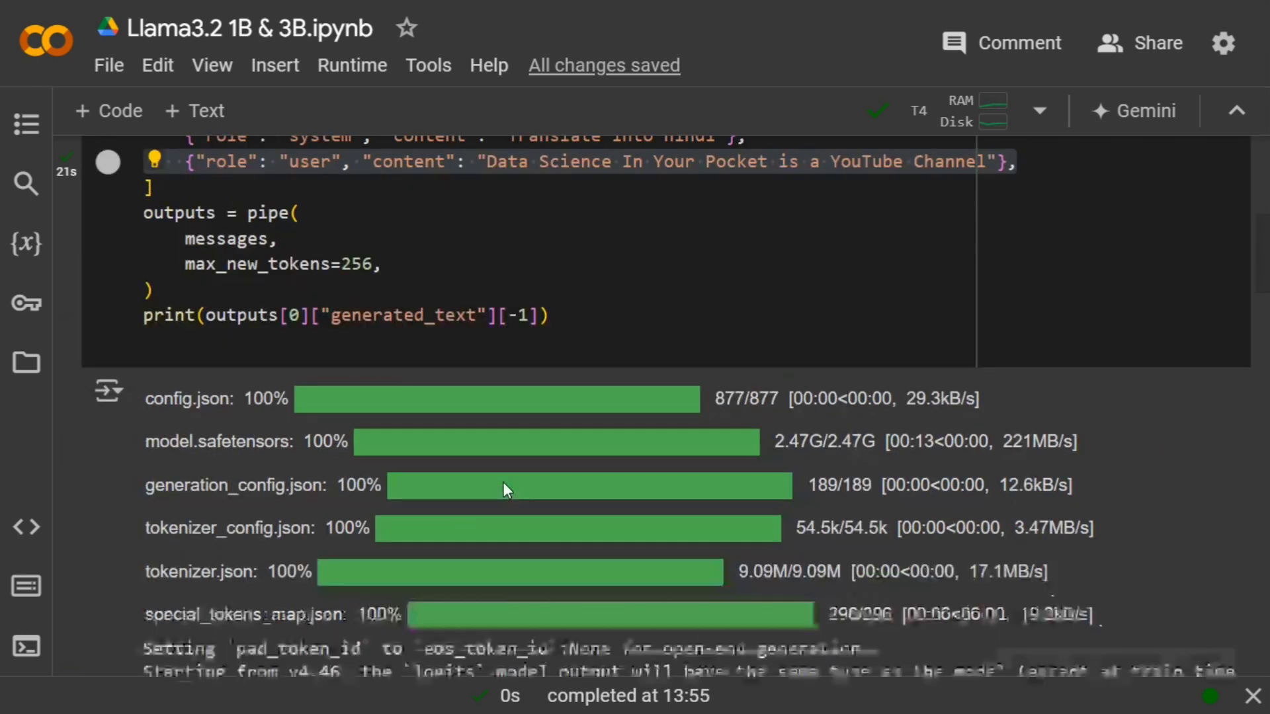
scroll(up, 3)
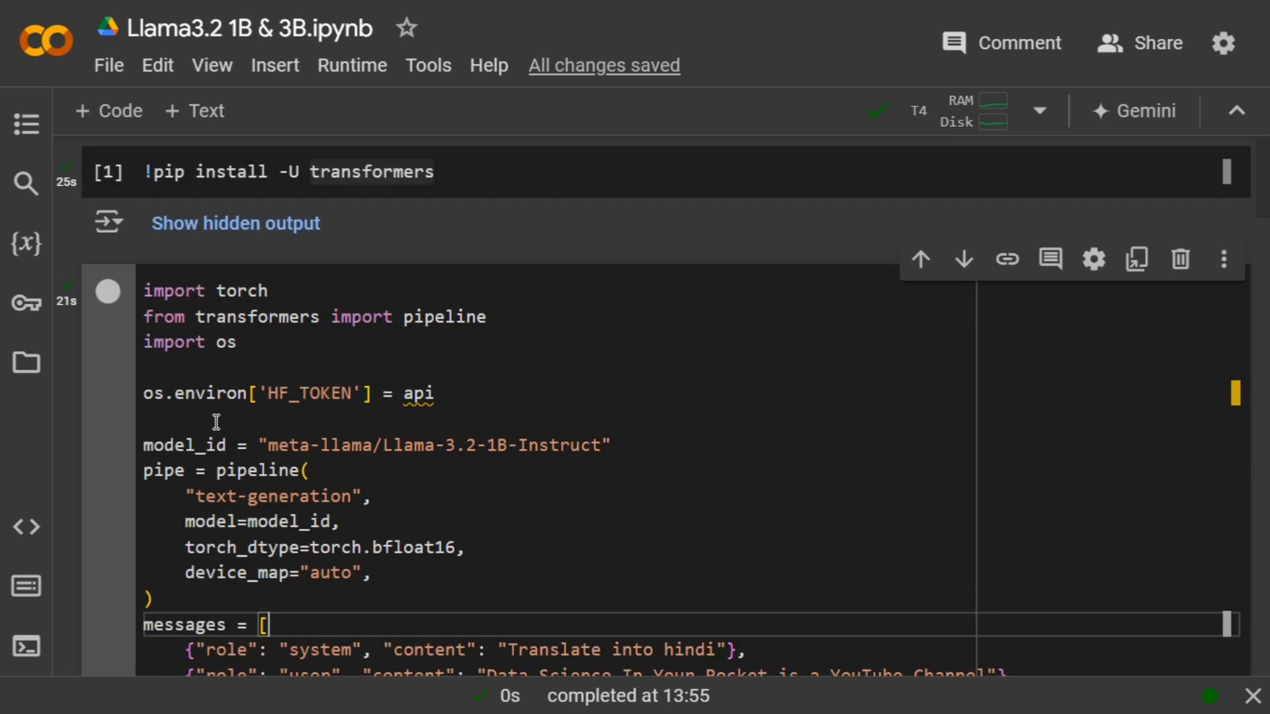
scroll(down, 3)
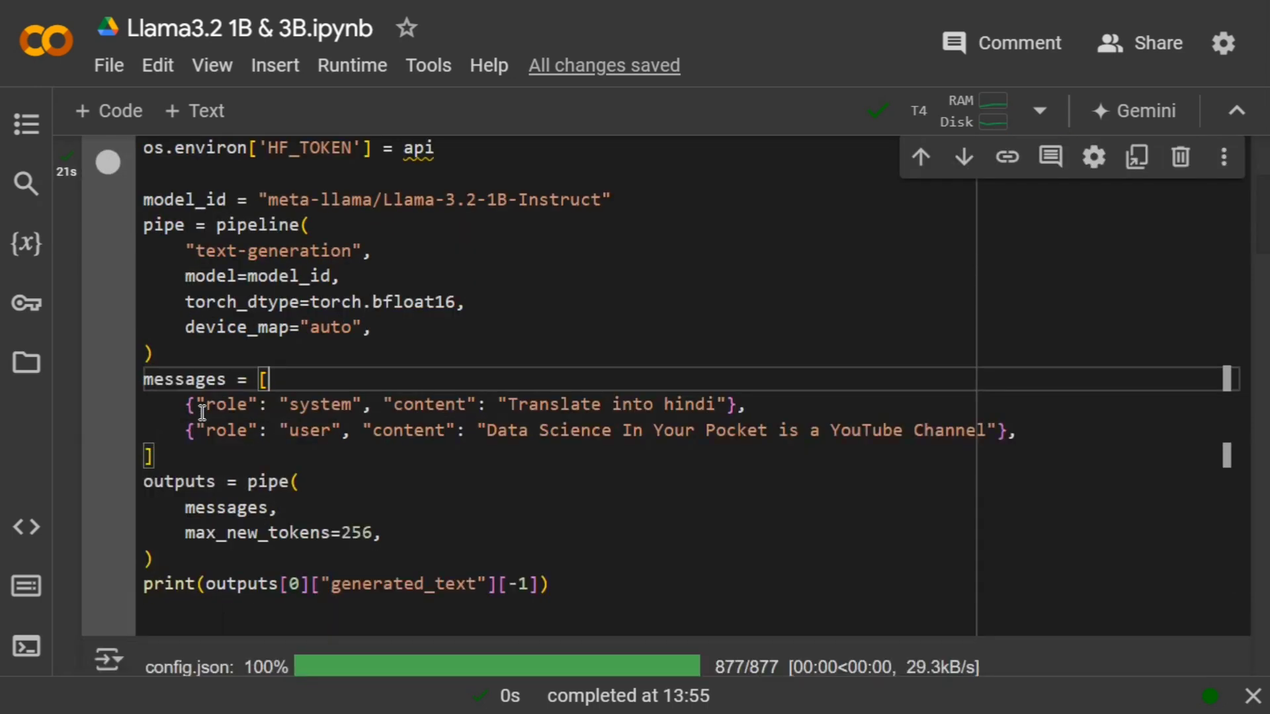
mouse_move(536, 477)
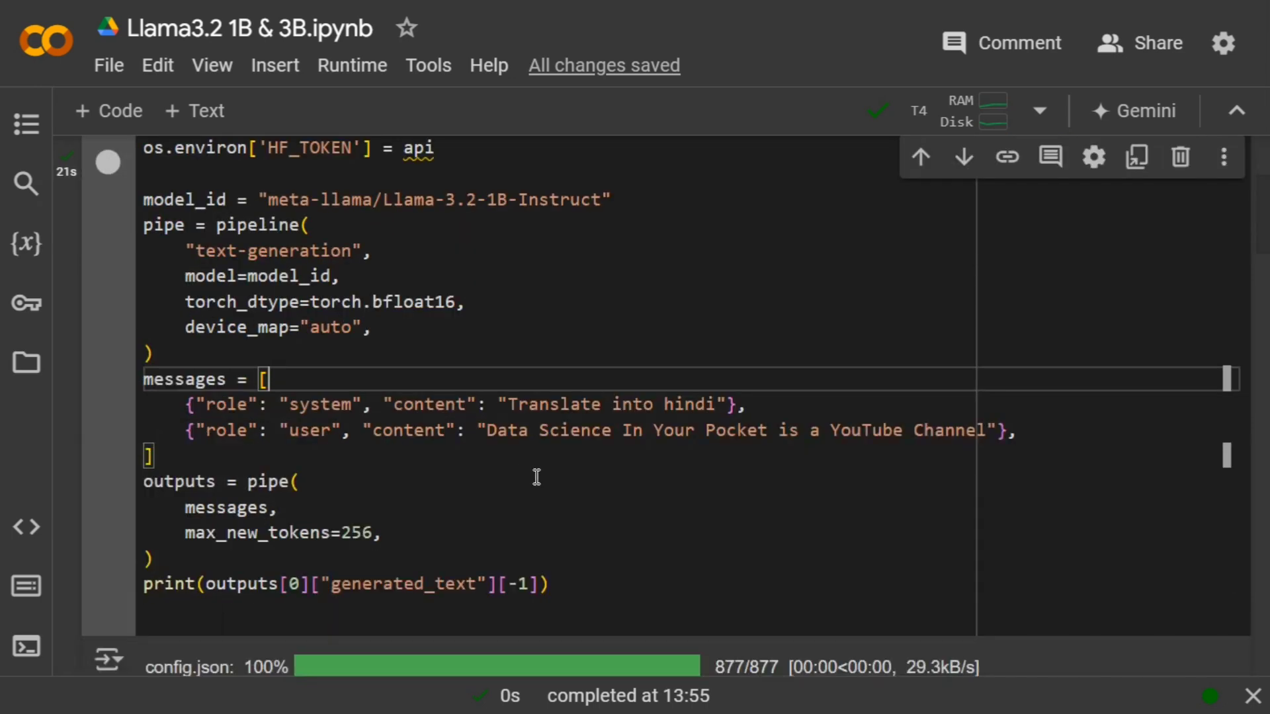
scroll(up, 3)
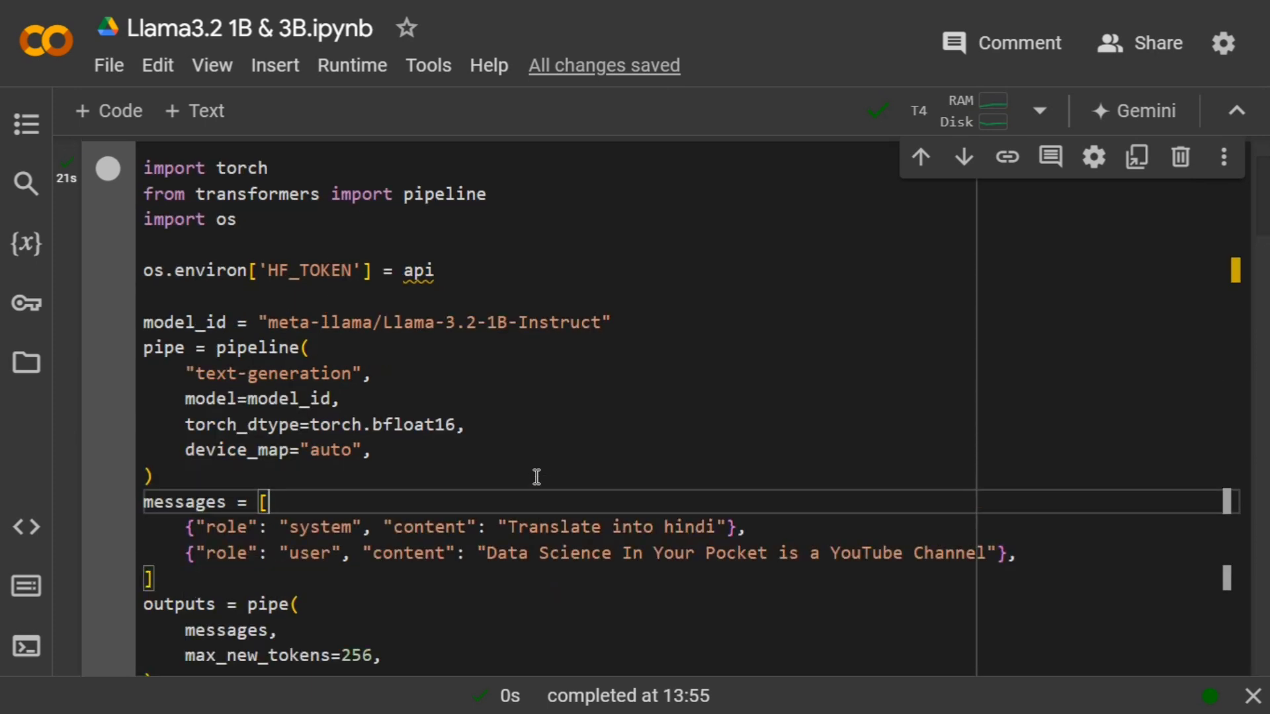